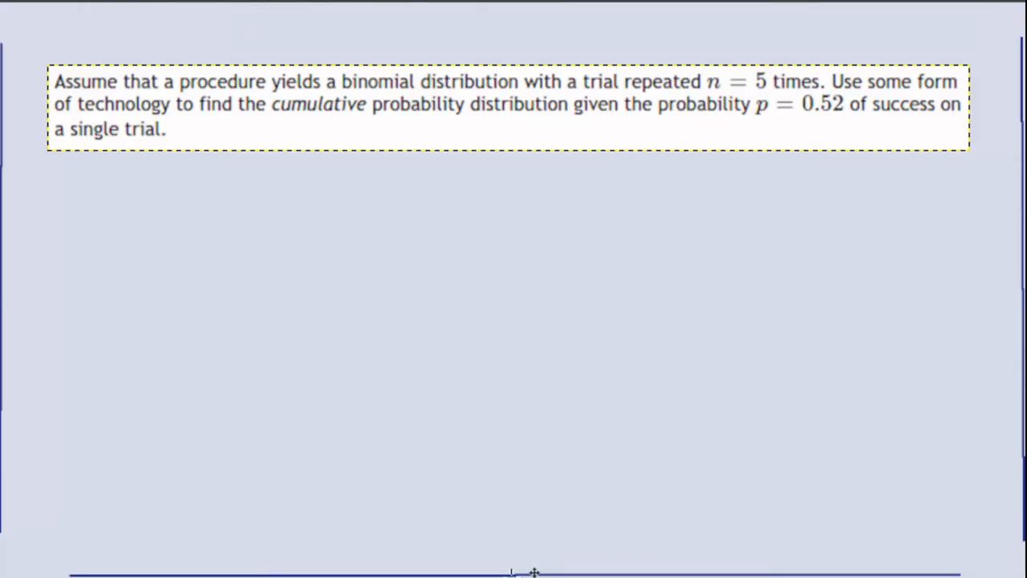
{"action": "mouse_move", "coordinate": [433, 201]}
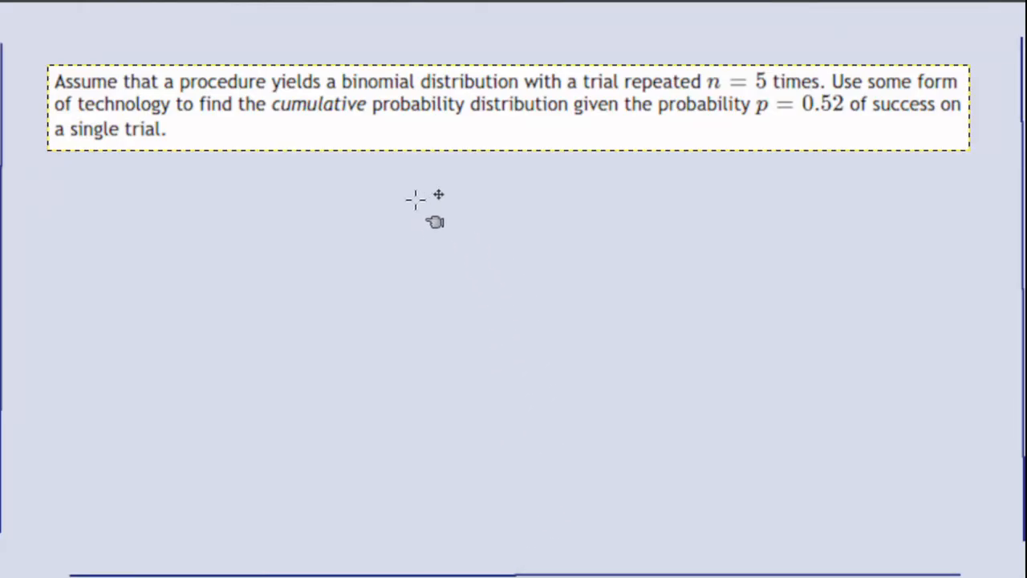
{"action": "mouse_move", "coordinate": [629, 264]}
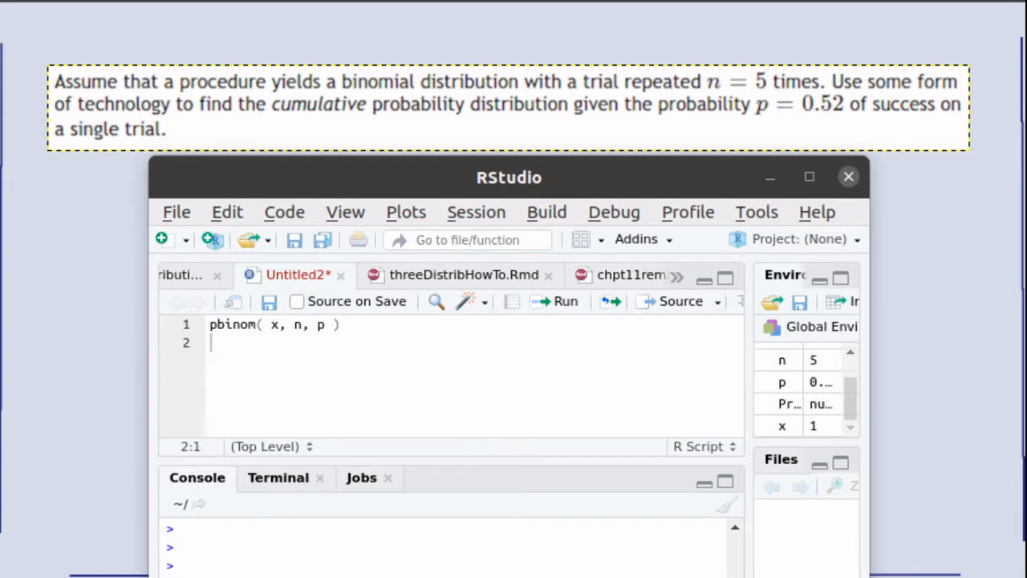
{"action": "mouse_move", "coordinate": [568, 321]}
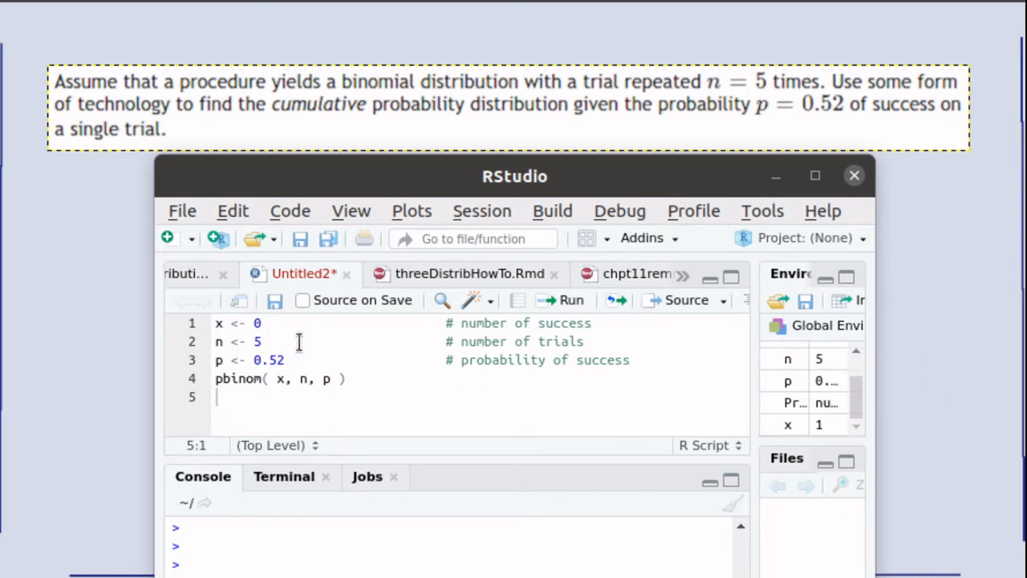
{"action": "mouse_move", "coordinate": [286, 323]}
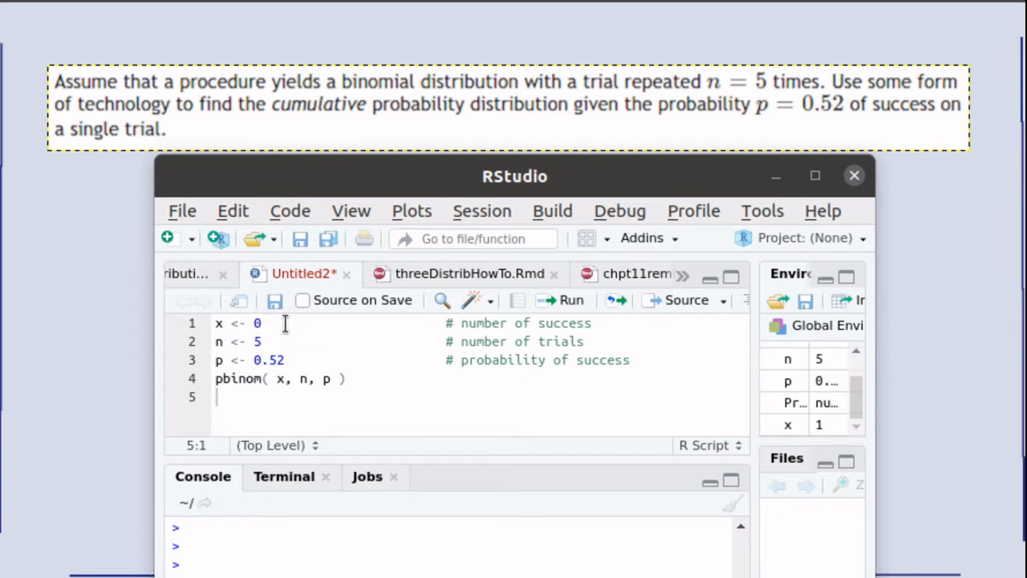
{"action": "mouse_move", "coordinate": [481, 89]}
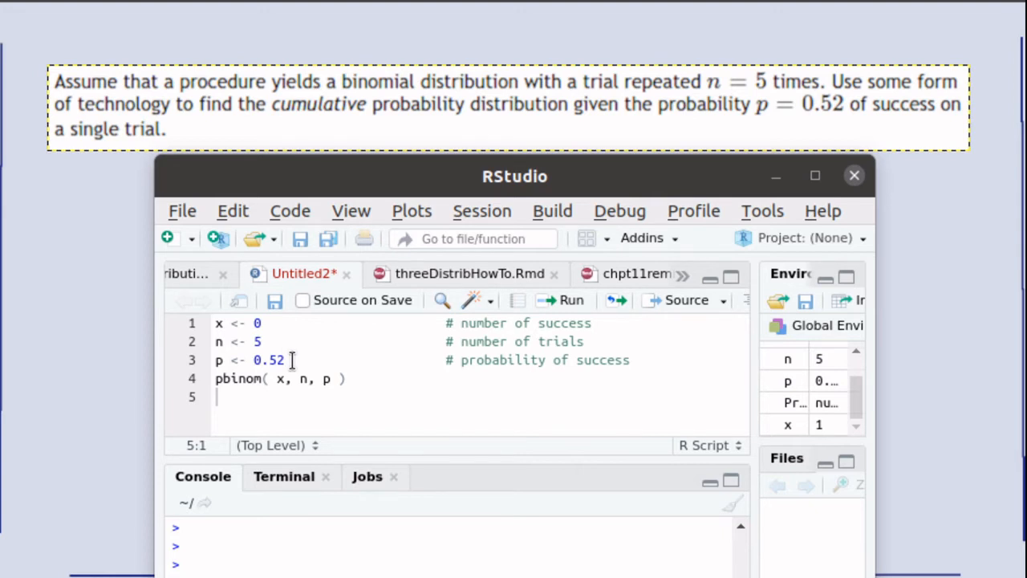
{"action": "mouse_move", "coordinate": [784, 127]}
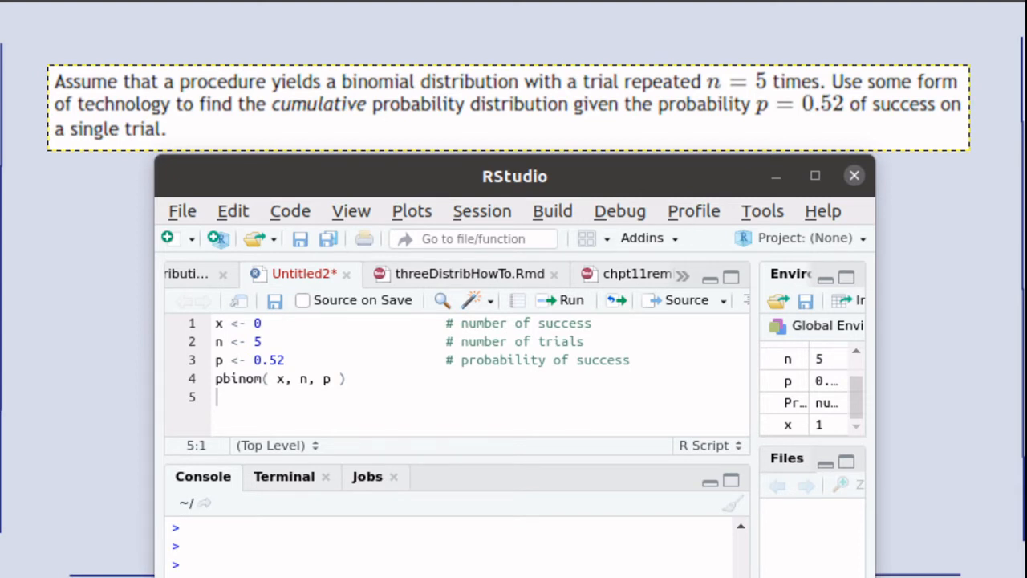
{"action": "mouse_move", "coordinate": [210, 363]}
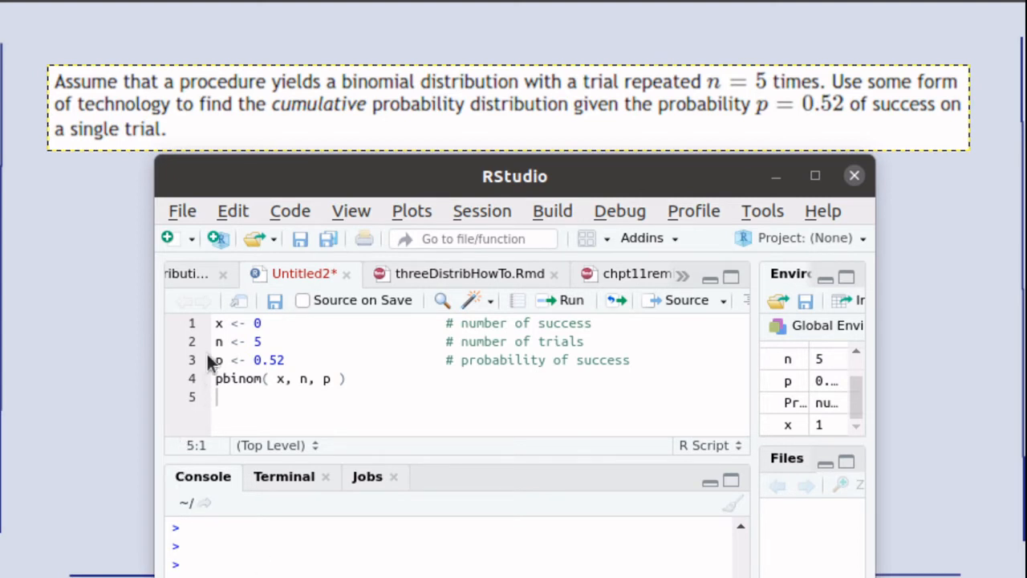
{"action": "mouse_move", "coordinate": [209, 404]}
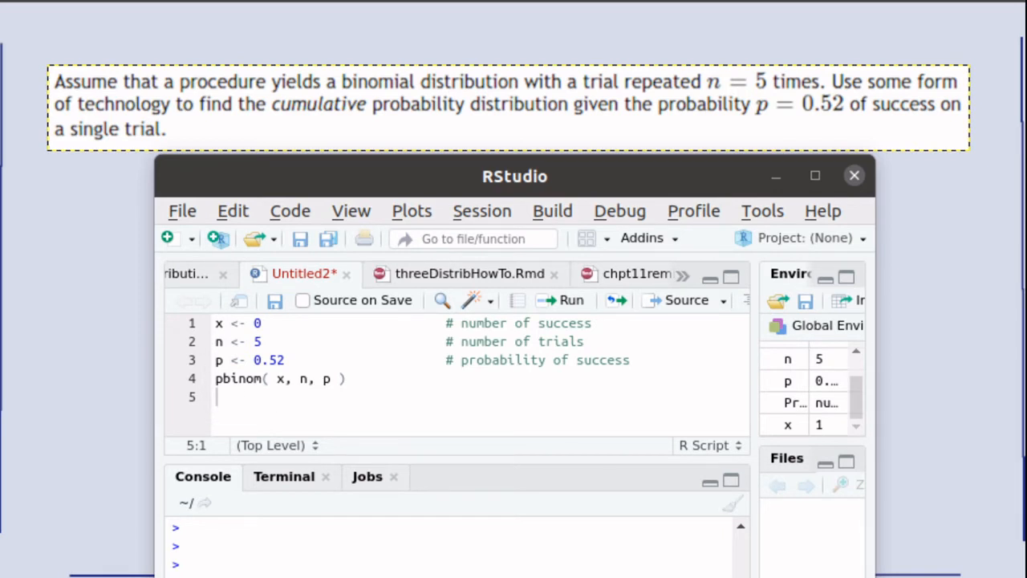
Add dbinom( 0, n, p ) and the summed + dbinom( 0, n, p ) term to compare against pbinom.
{"action": "type", "text": "dbinom( 0, n, p )"}
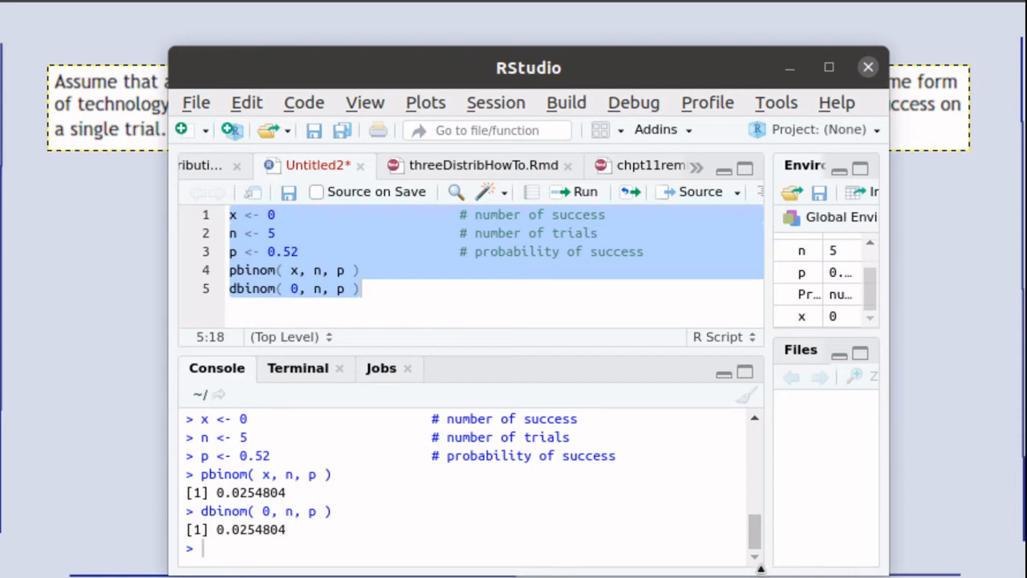
{"action": "type", "text": "+ dbinom( 0, n, p )"}
{"action": "type", "text": "2"}
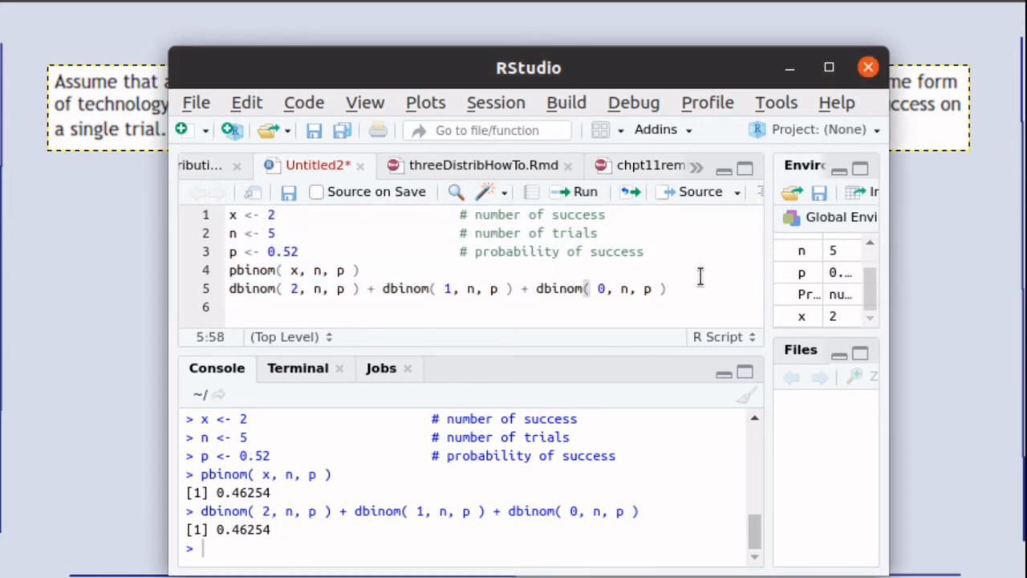
Delete the dbinom comparison line so the script keeps cumPx <- pbinom( x, n, p ).
{"action": "key", "text": "BackSpace"}
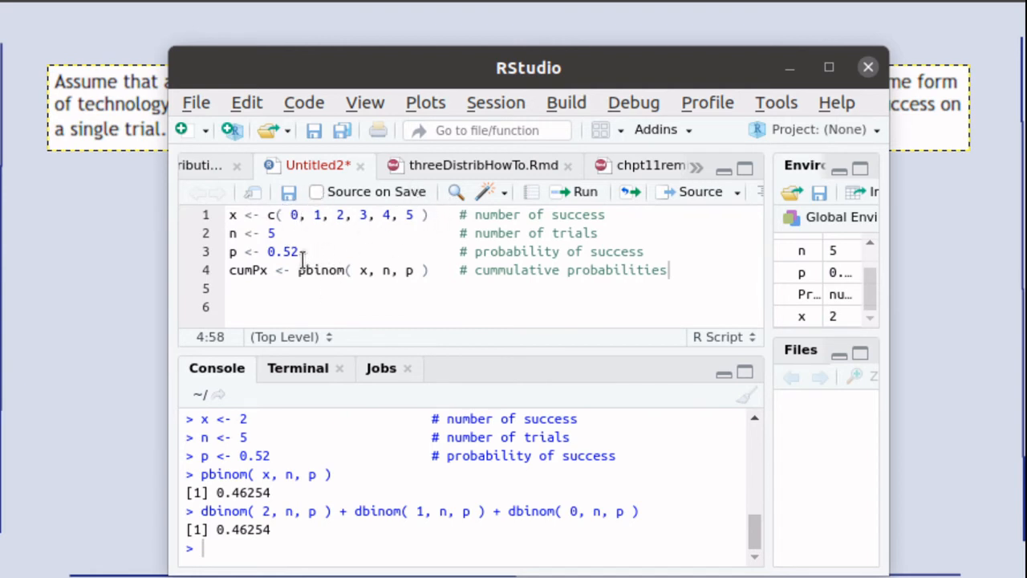
{"action": "mouse_move", "coordinate": [353, 269]}
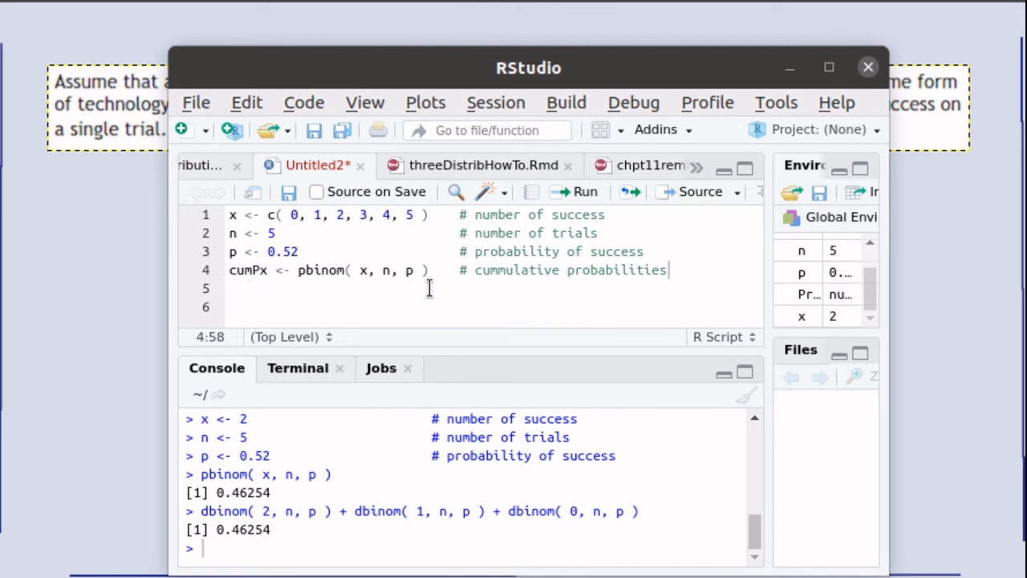
Add data.frame( x, cumPx ) on line 5 and run the script to print the cumulative table.
{"action": "type", "text": "data.frame( x, cumPx )"}
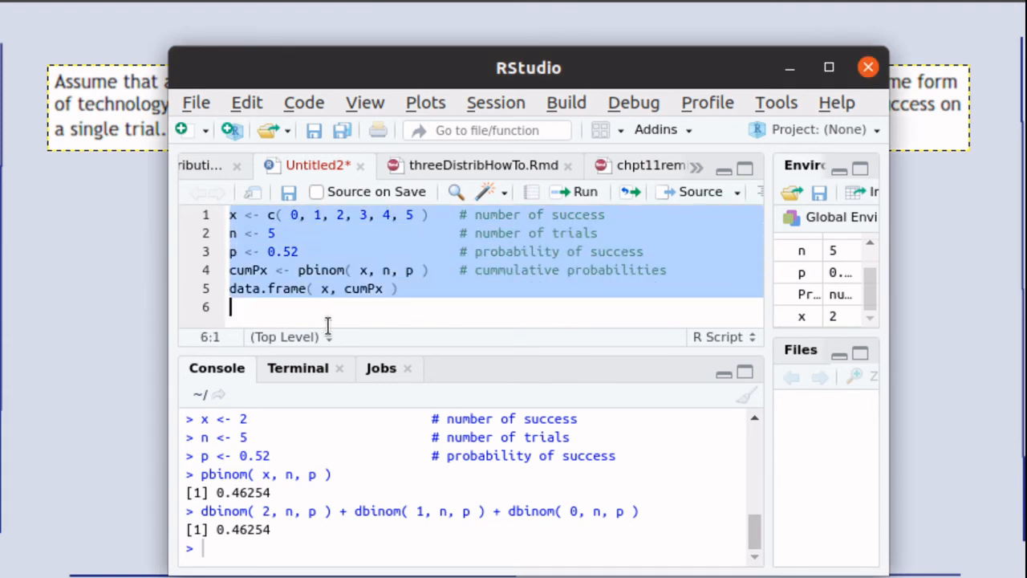
{"action": "left_click", "coordinate": [579, 191]}
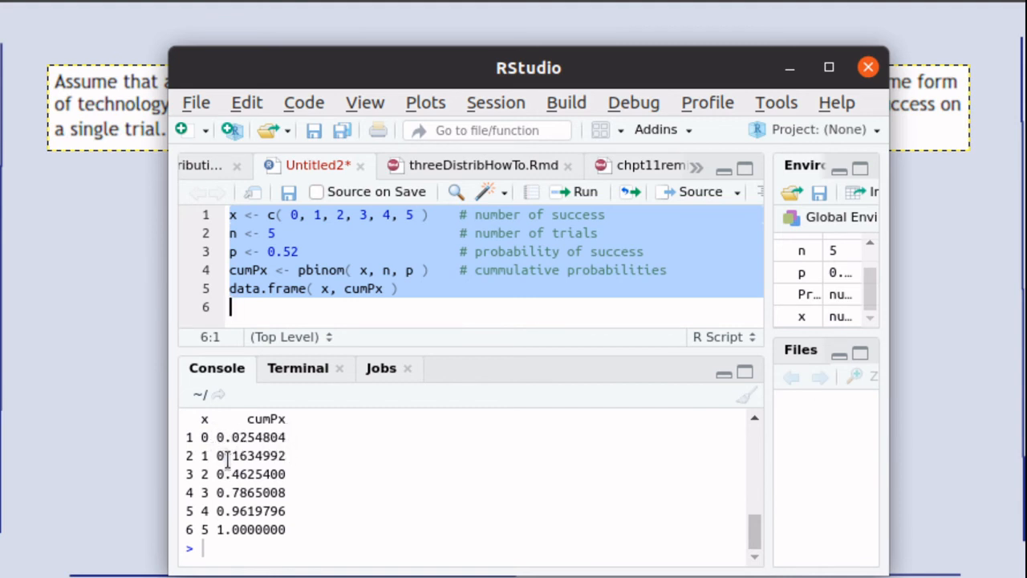
{"action": "mouse_move", "coordinate": [265, 465]}
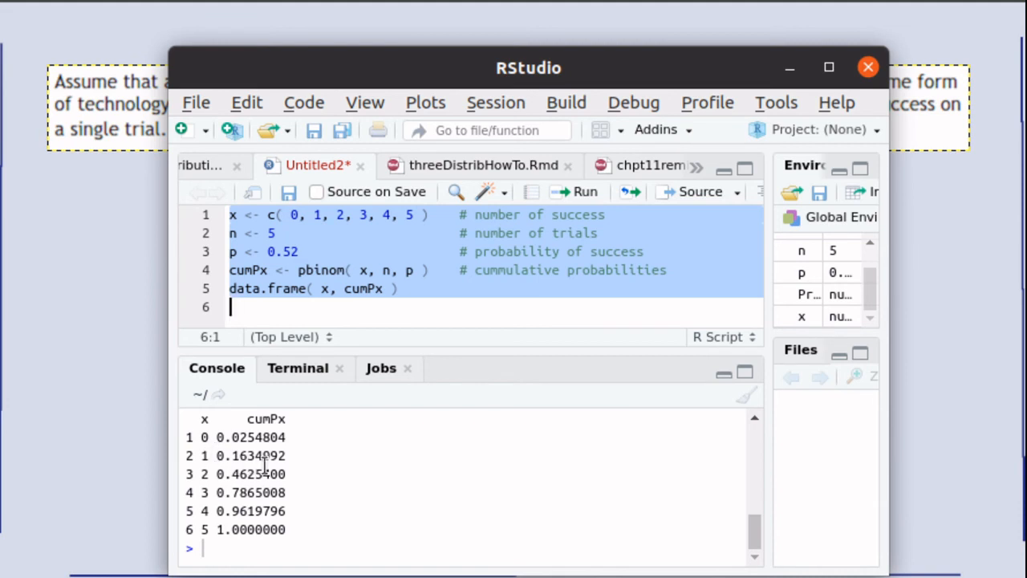
{"action": "mouse_move", "coordinate": [250, 474]}
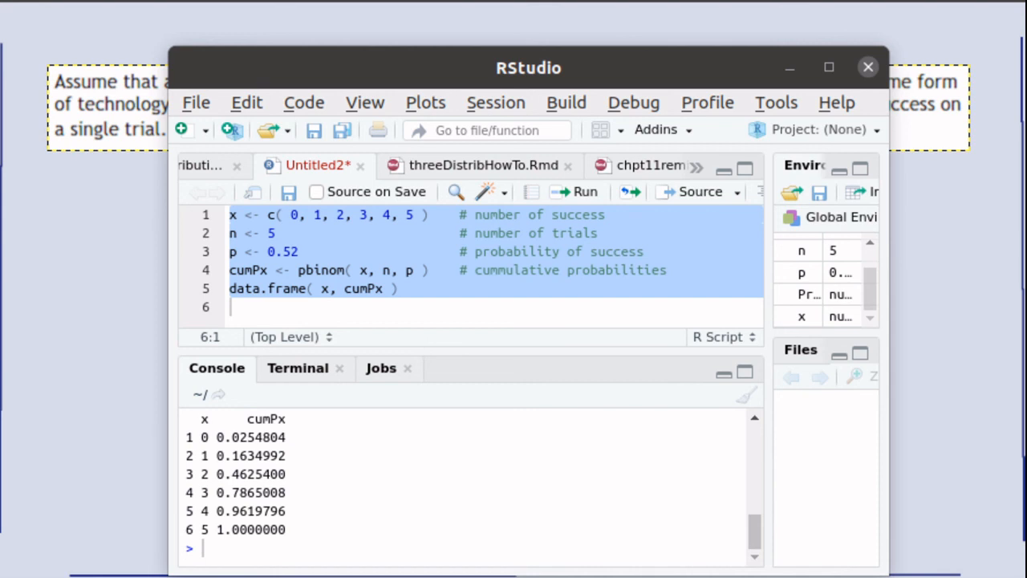
{"action": "mouse_move", "coordinate": [510, 314]}
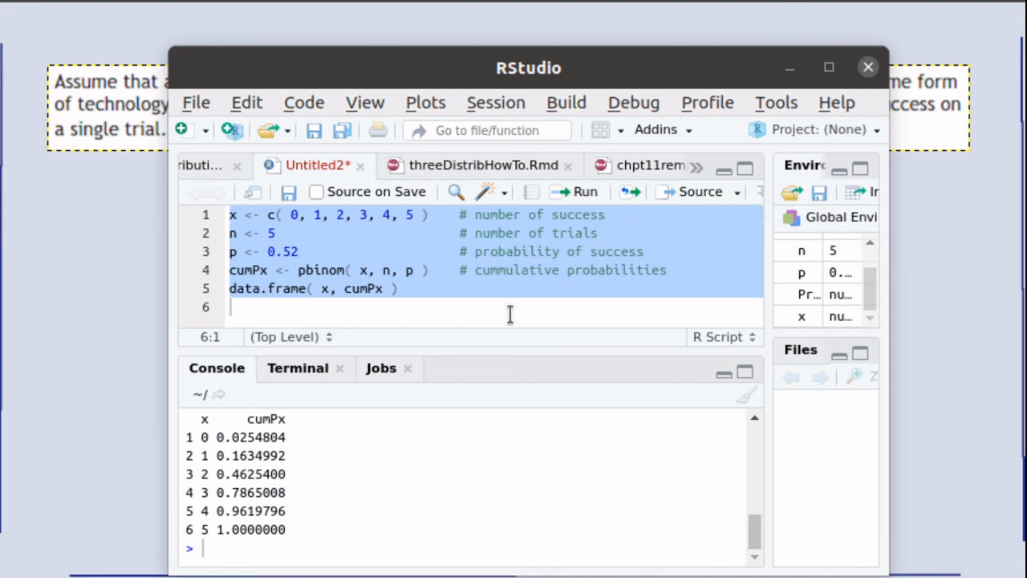